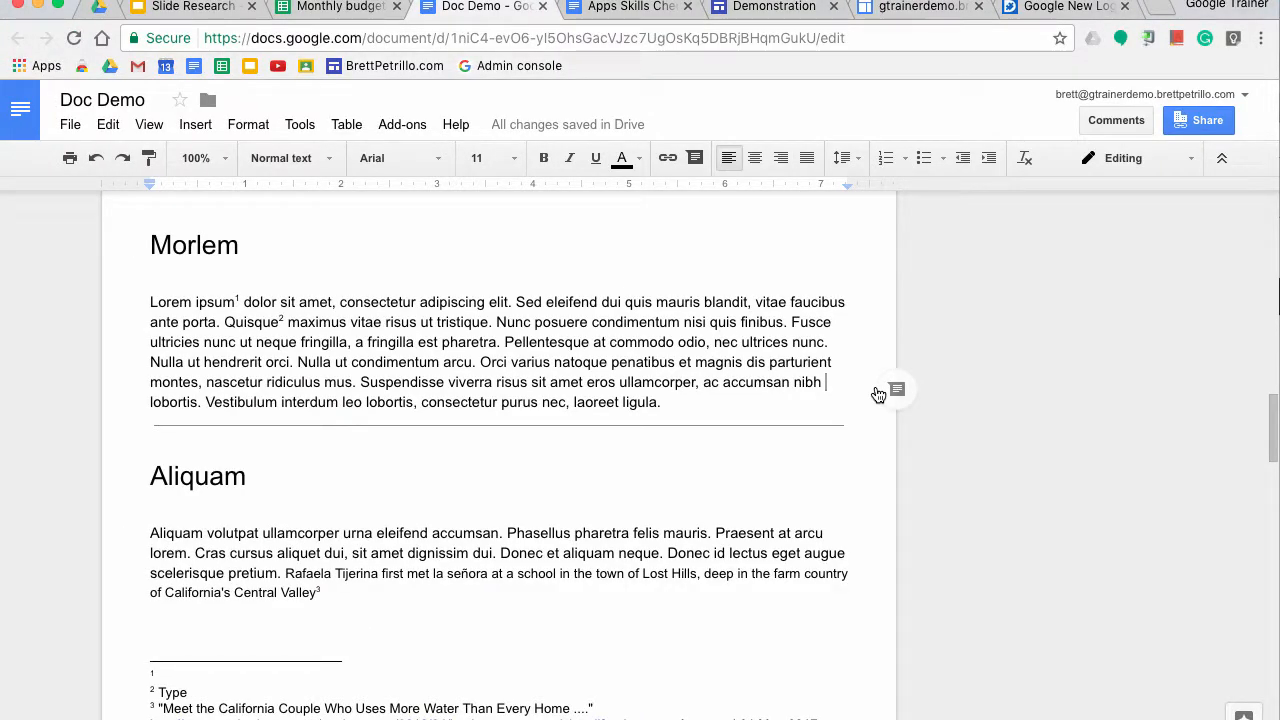
mouse_move(872, 272)
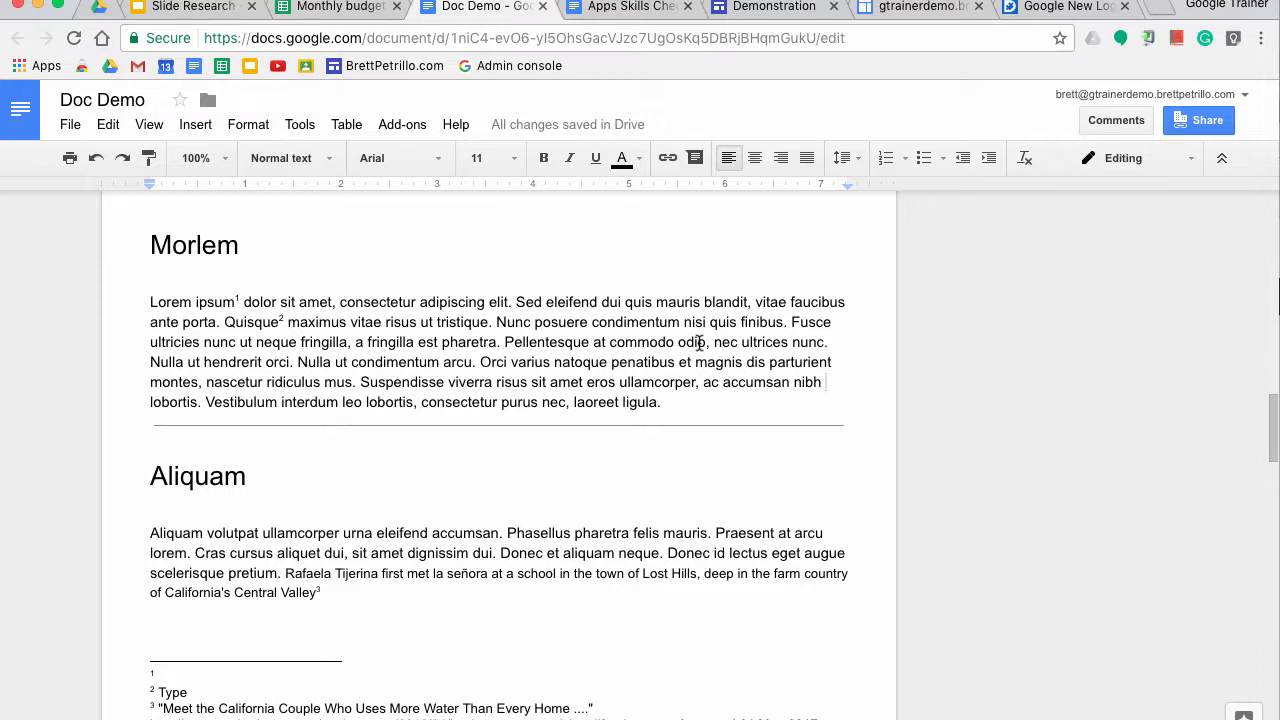
mouse_move(144, 292)
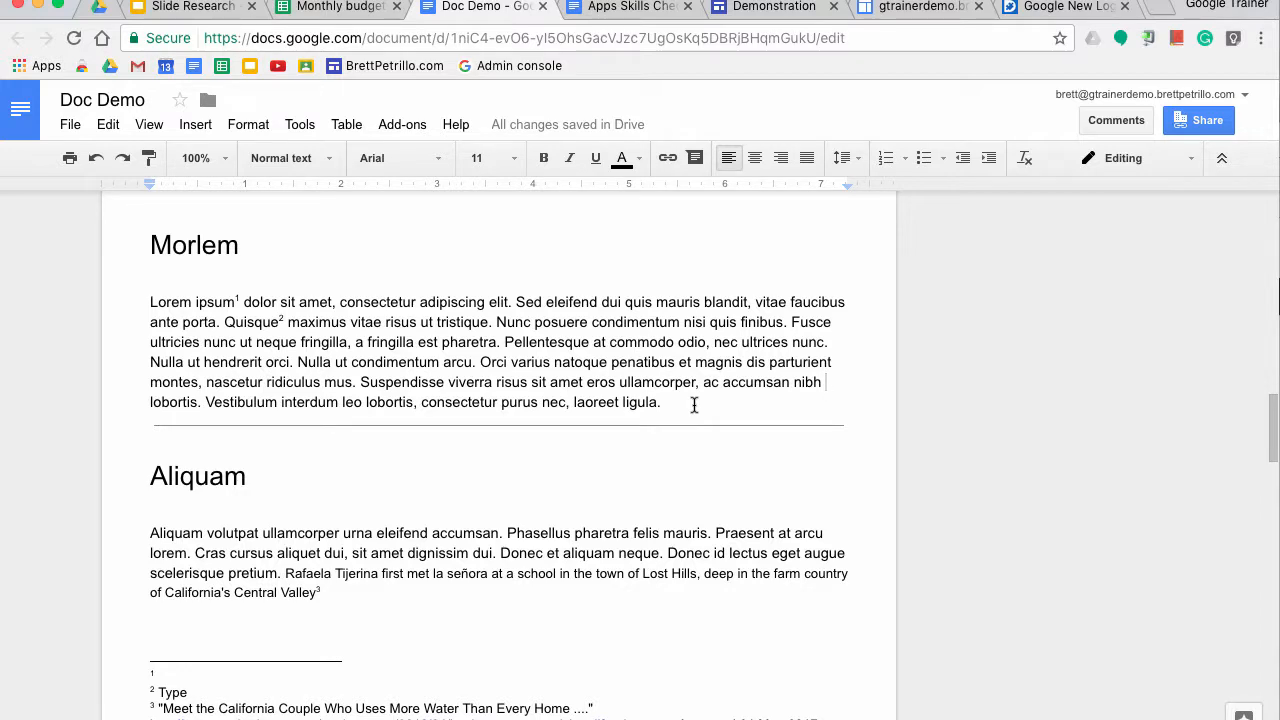
mouse_move(318, 366)
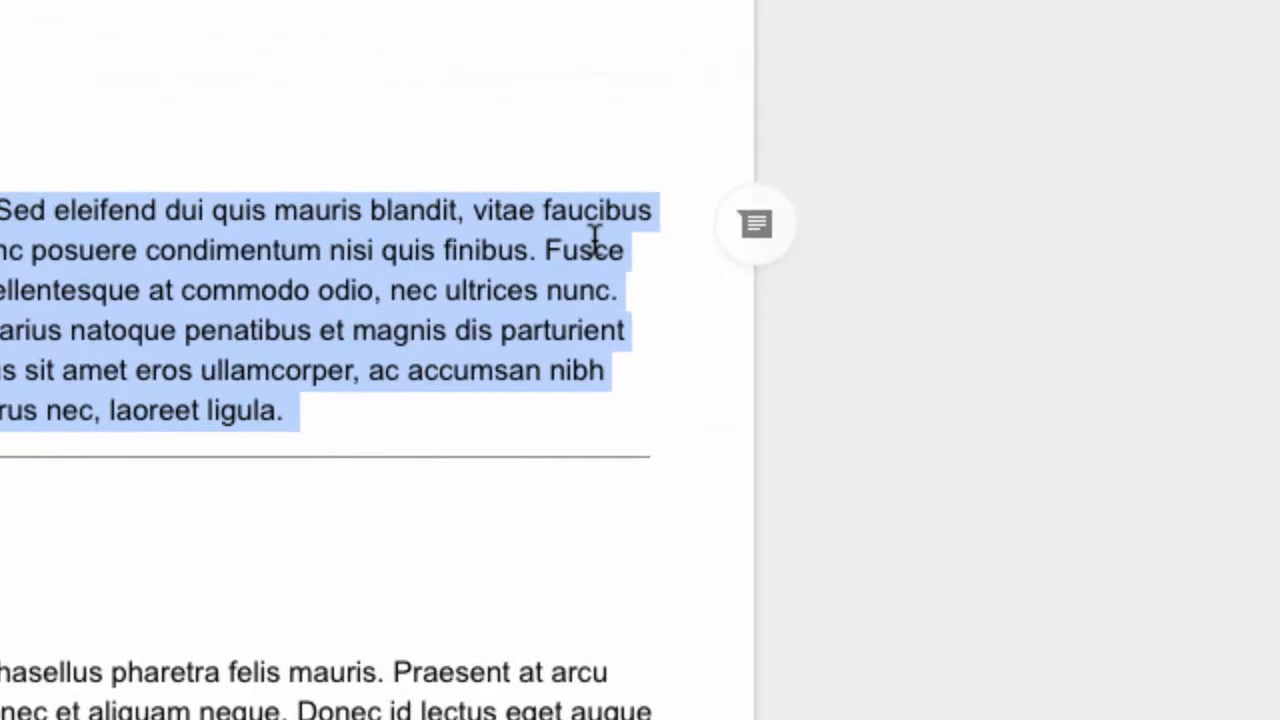
mouse_move(756, 224)
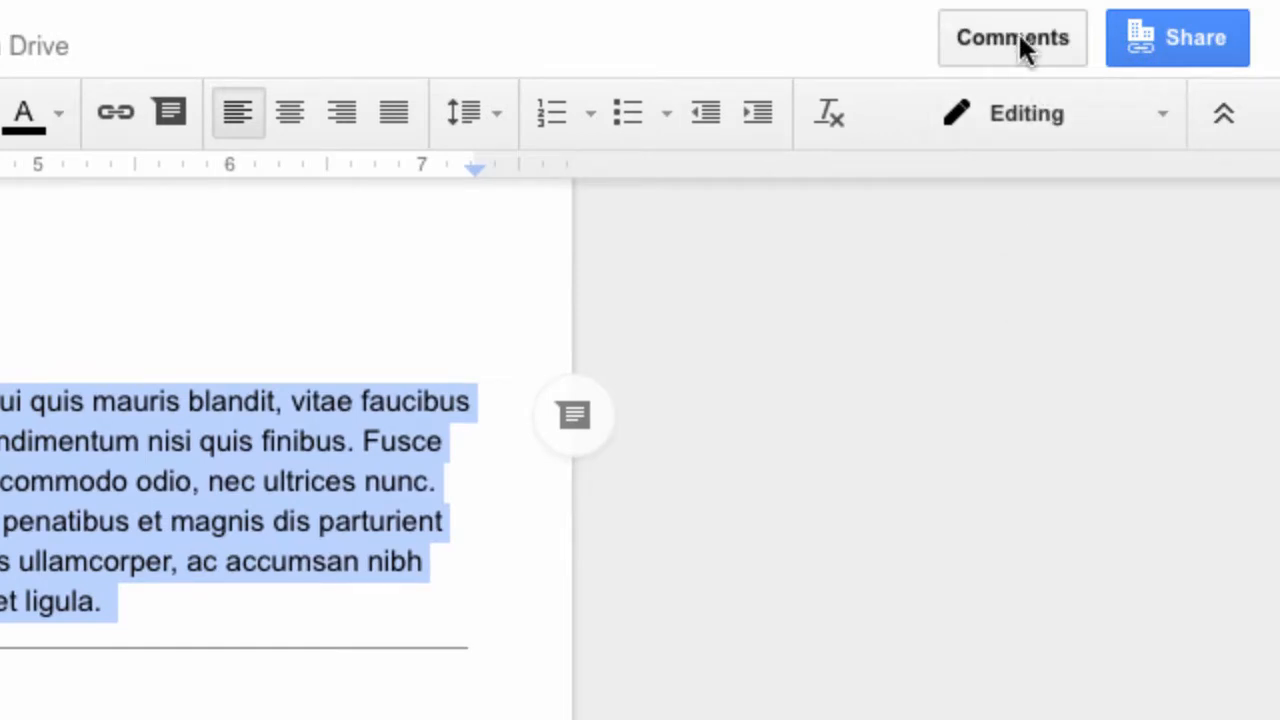
Start a new comment on the selected Morlem paragraph.
left_click(1012, 36)
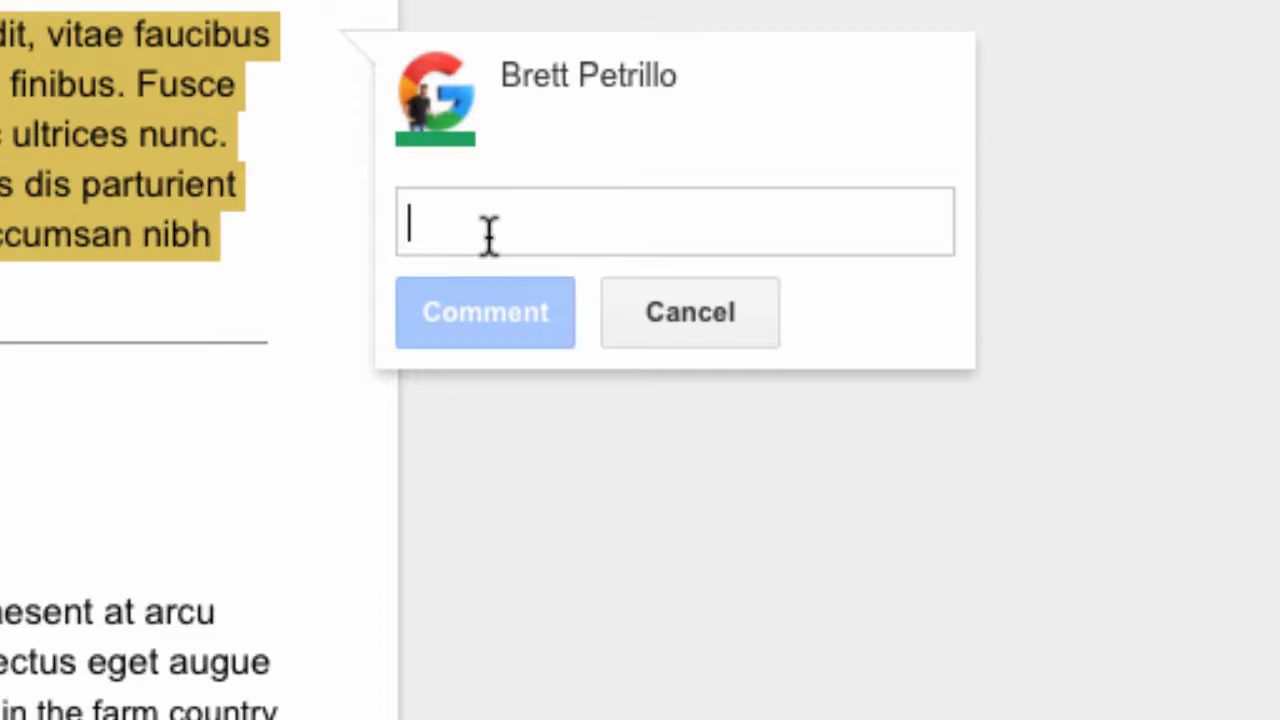
Write the comment "This is too wordy, please fix this :)" followed by a +.
type("This is too wor")
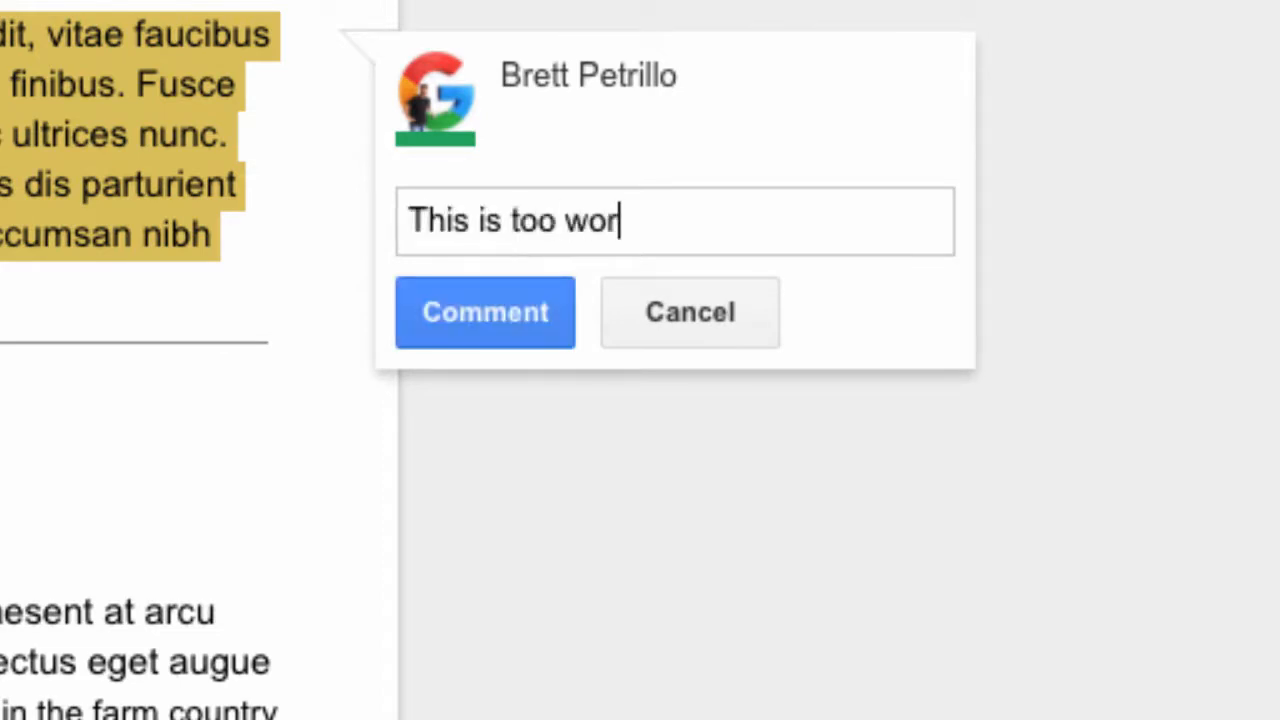
type("dy, please fix this :)")
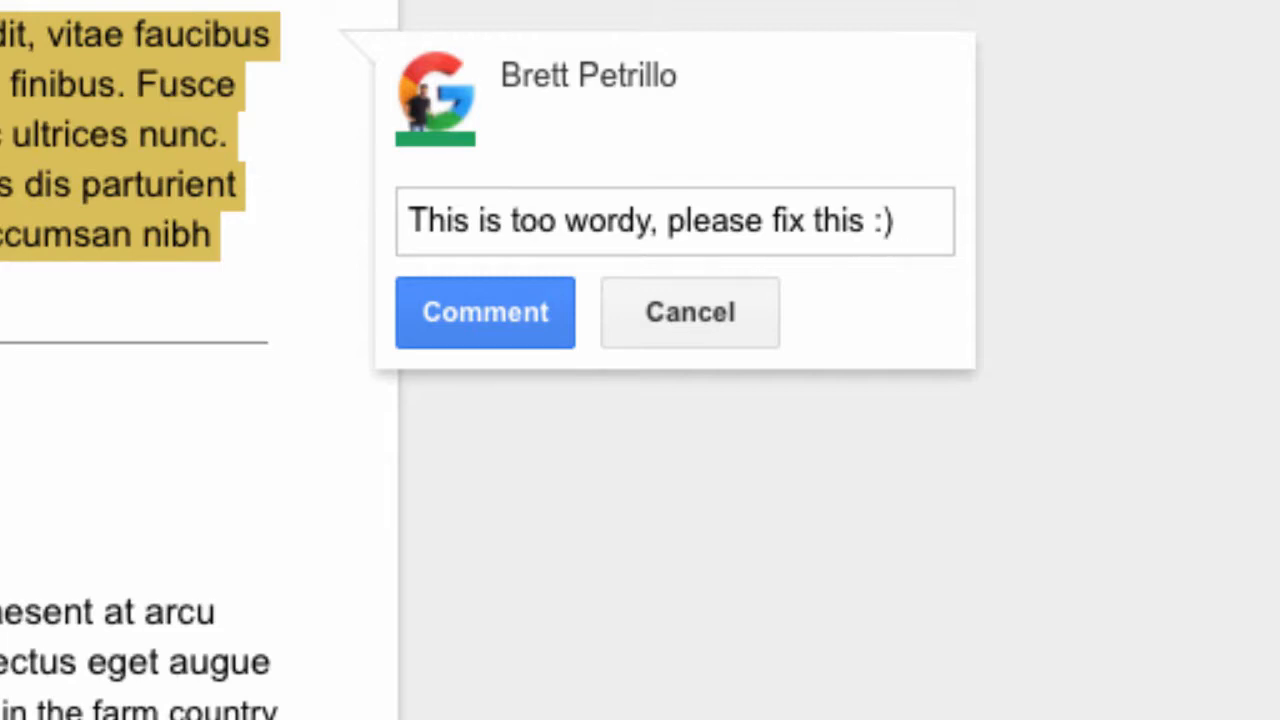
type("+")
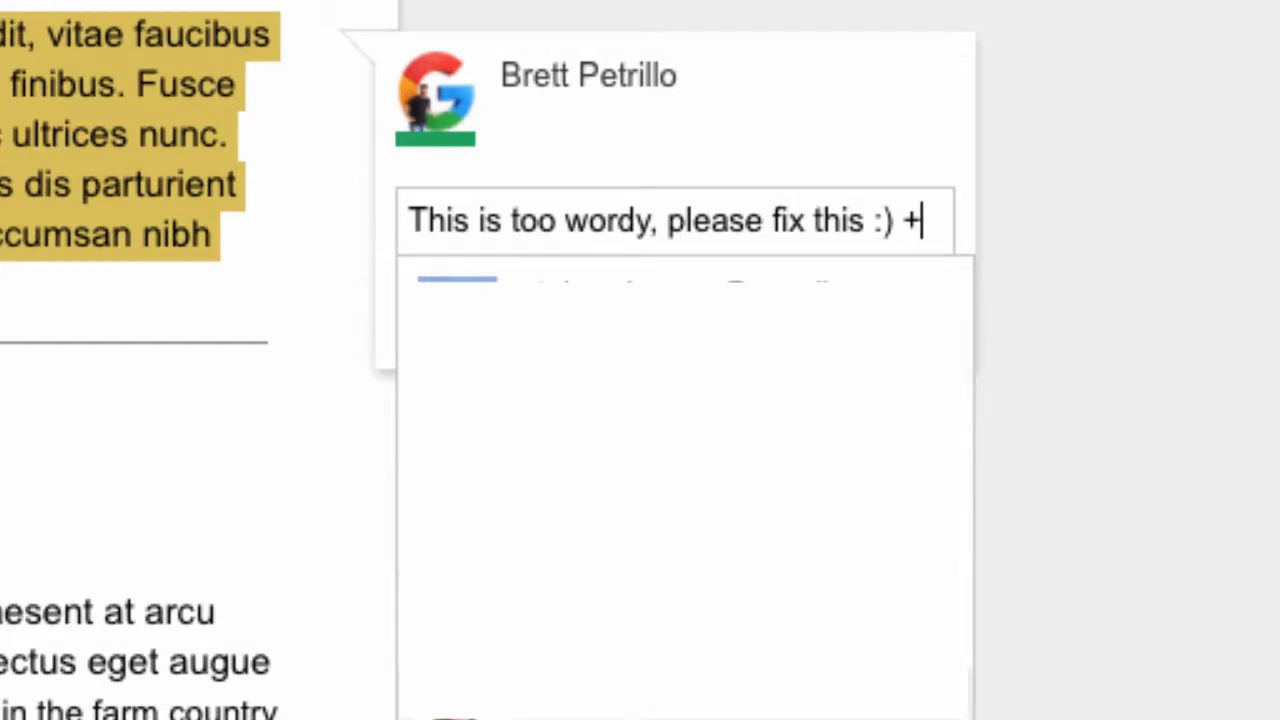
mouse_move(1016, 60)
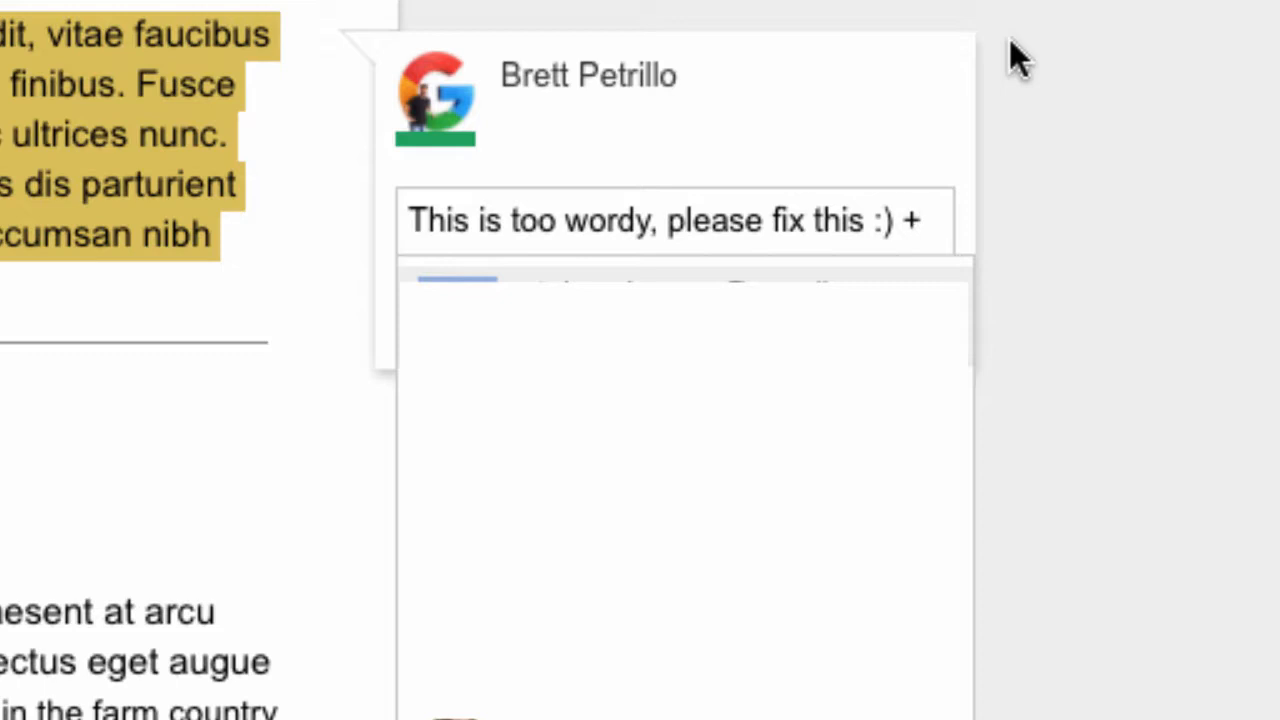
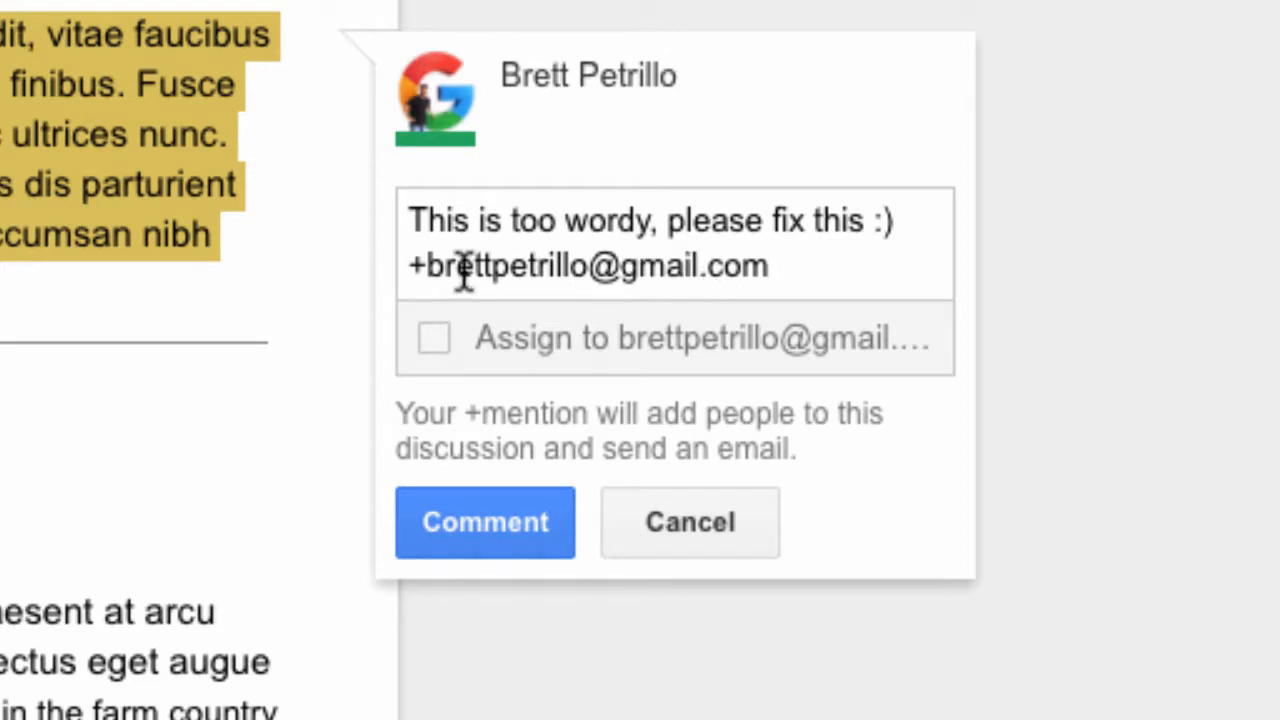
mouse_move(852, 300)
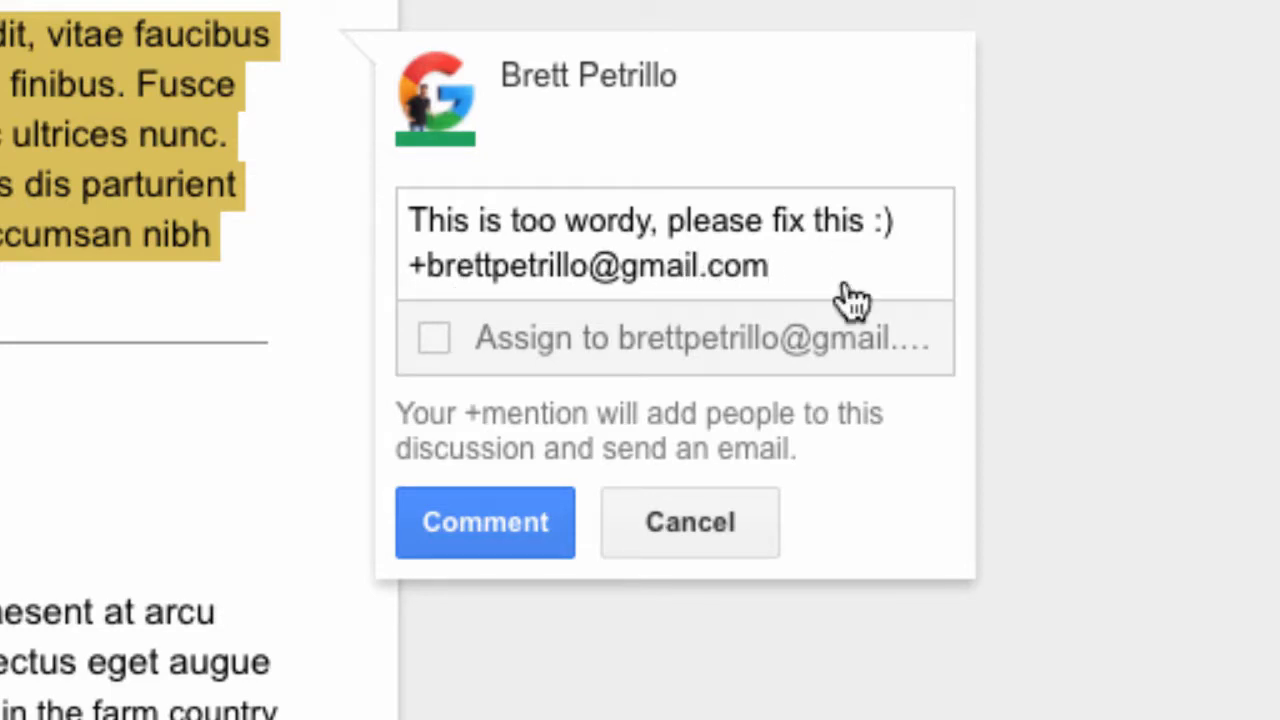
mouse_move(484, 520)
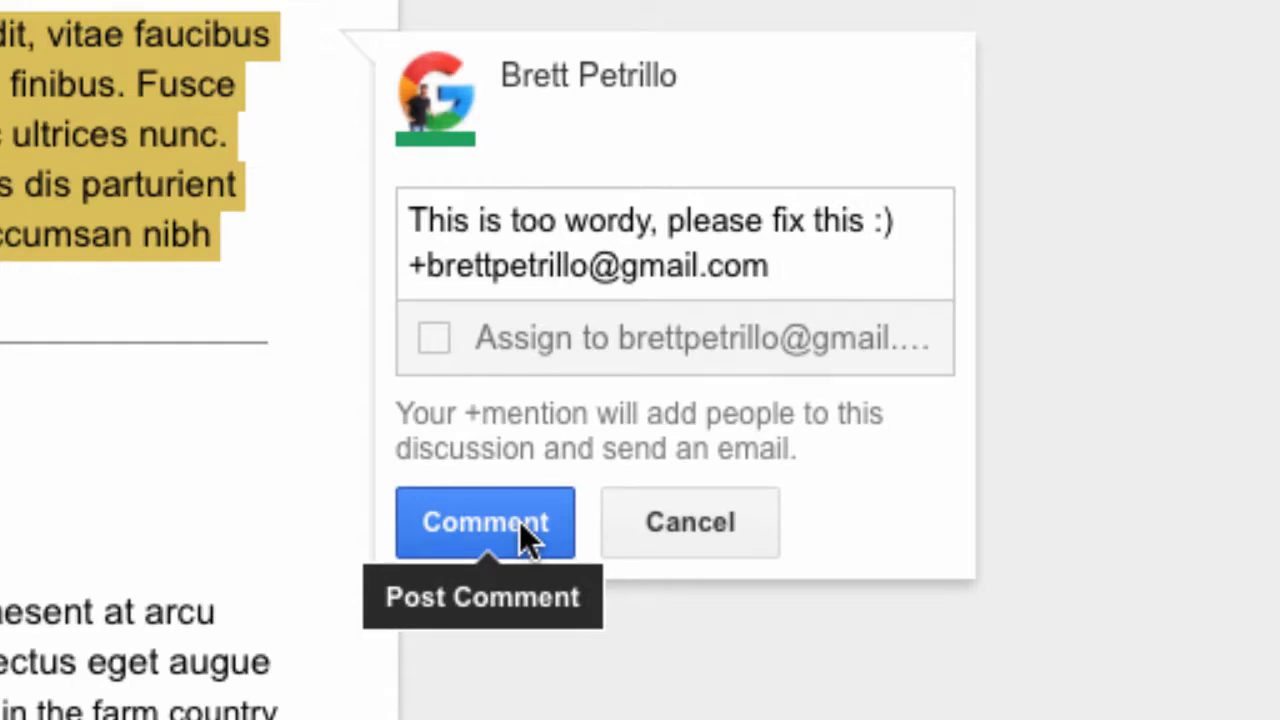
mouse_move(260, 224)
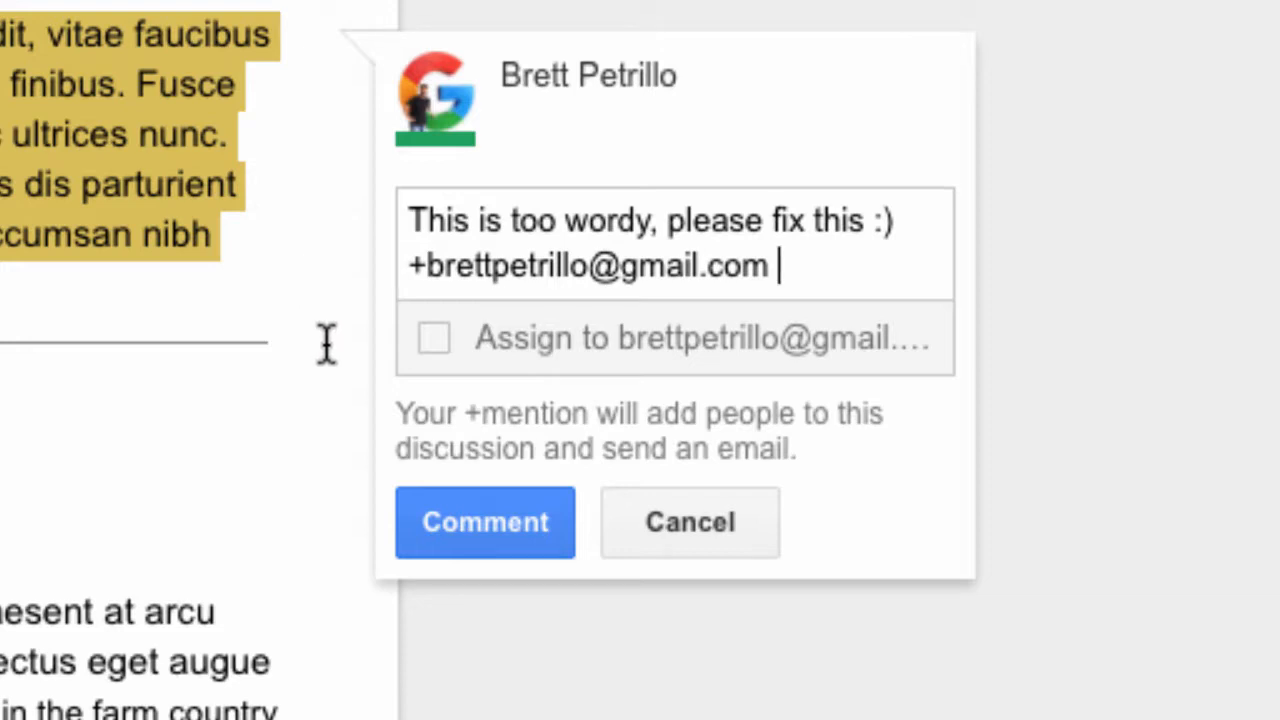
mouse_move(720, 370)
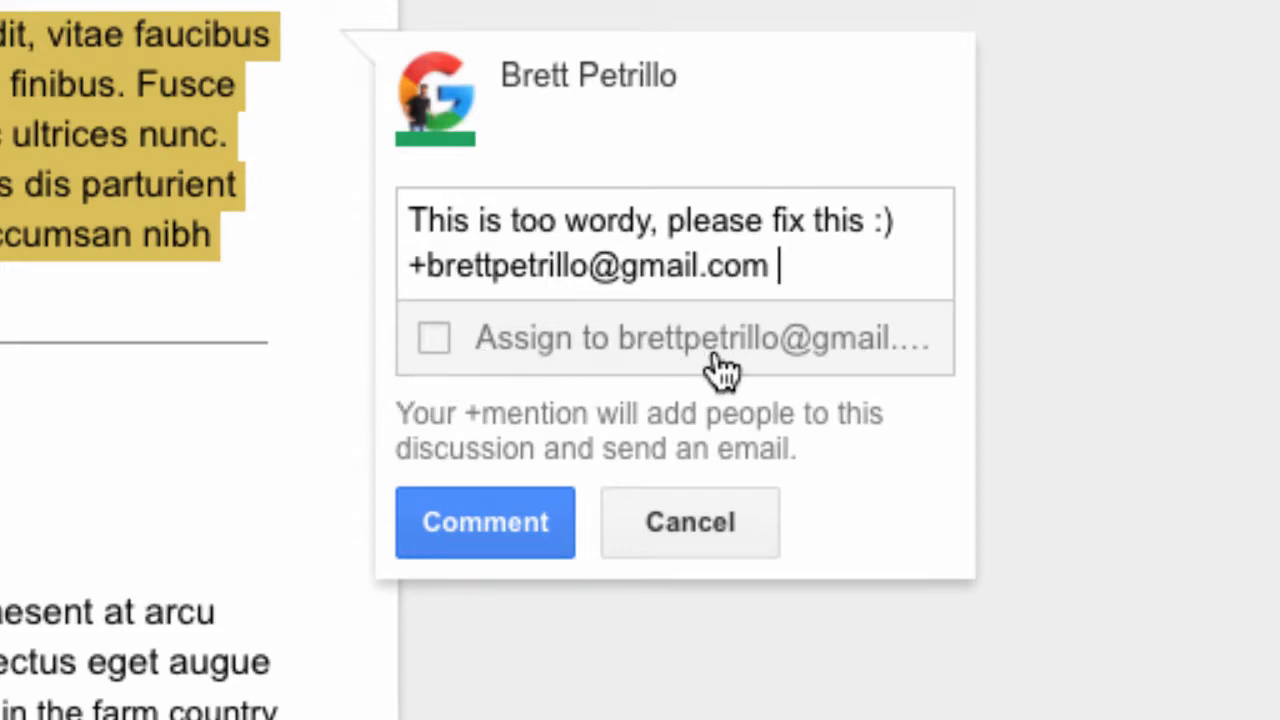
mouse_move(448, 360)
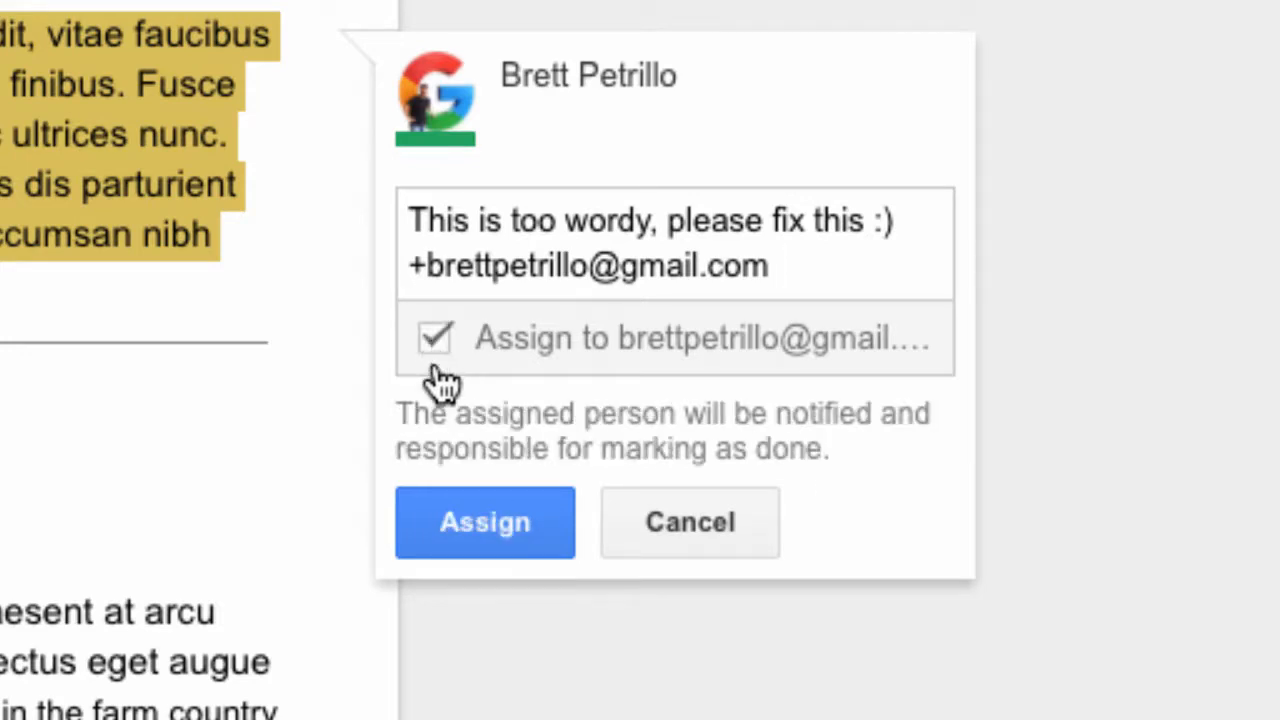
mouse_move(616, 424)
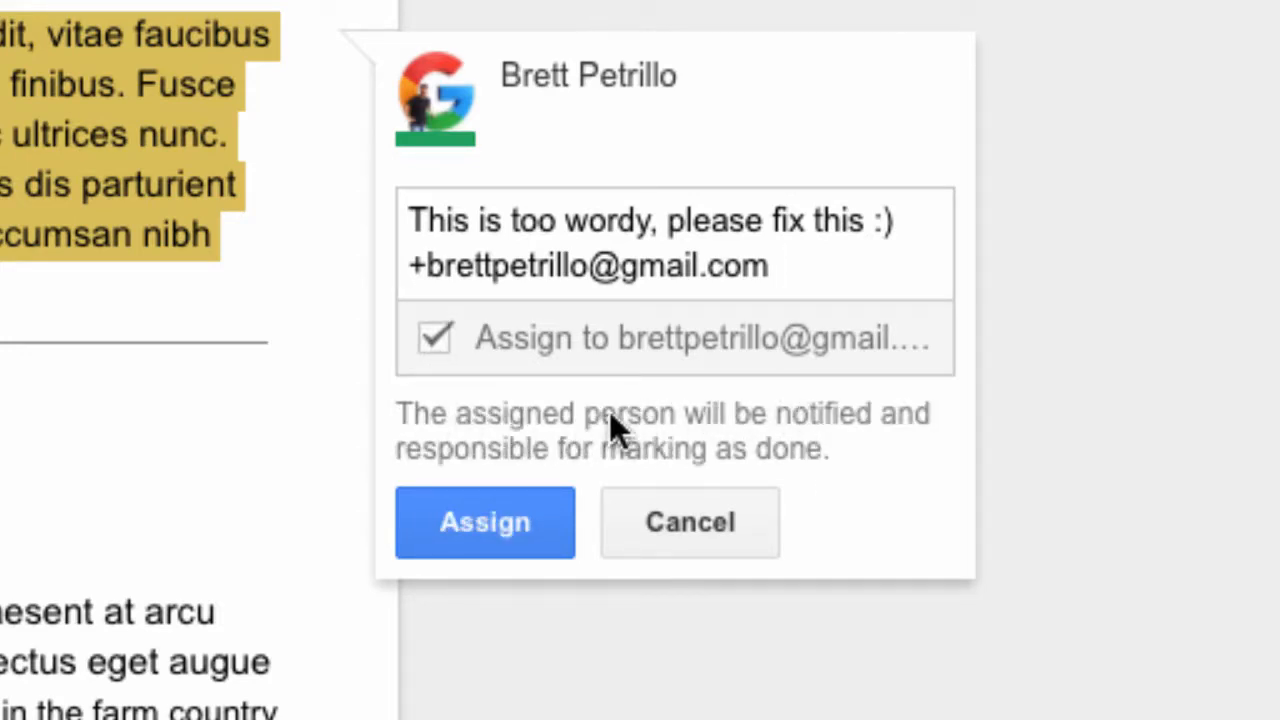
mouse_move(636, 418)
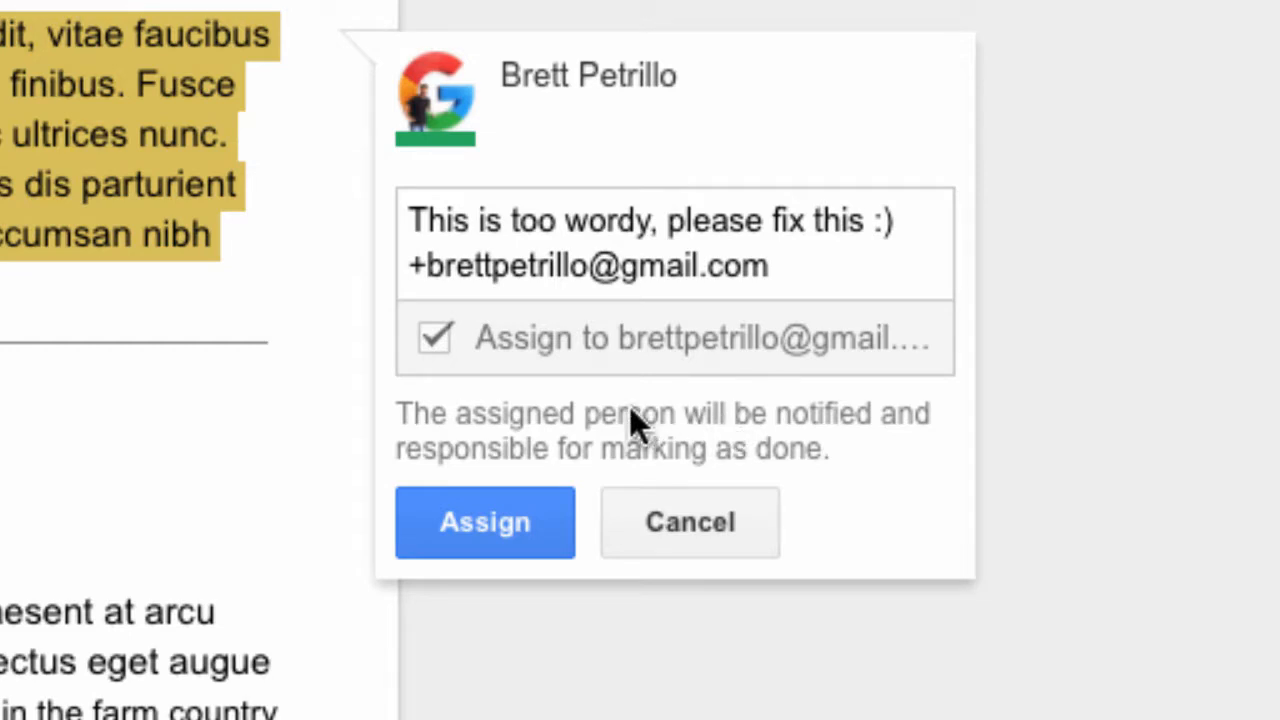
mouse_move(656, 370)
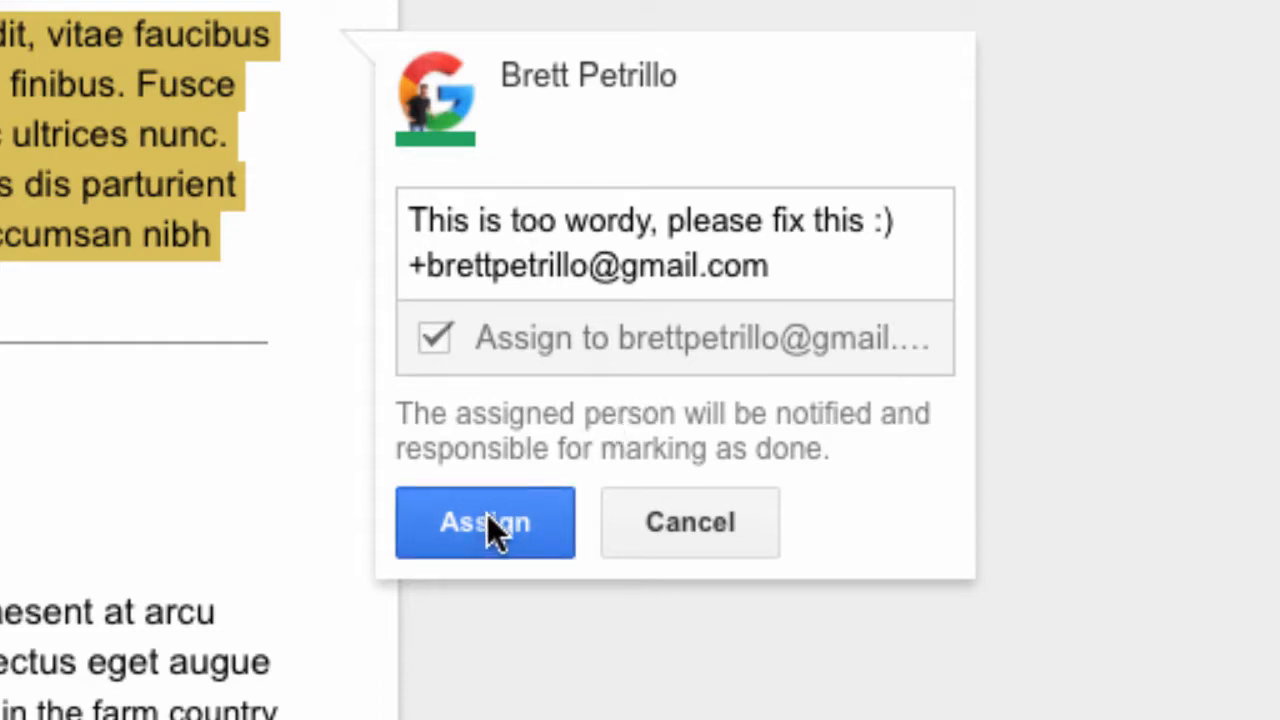
Assign the comment to the mentioned collaborator and post it.
left_click(484, 522)
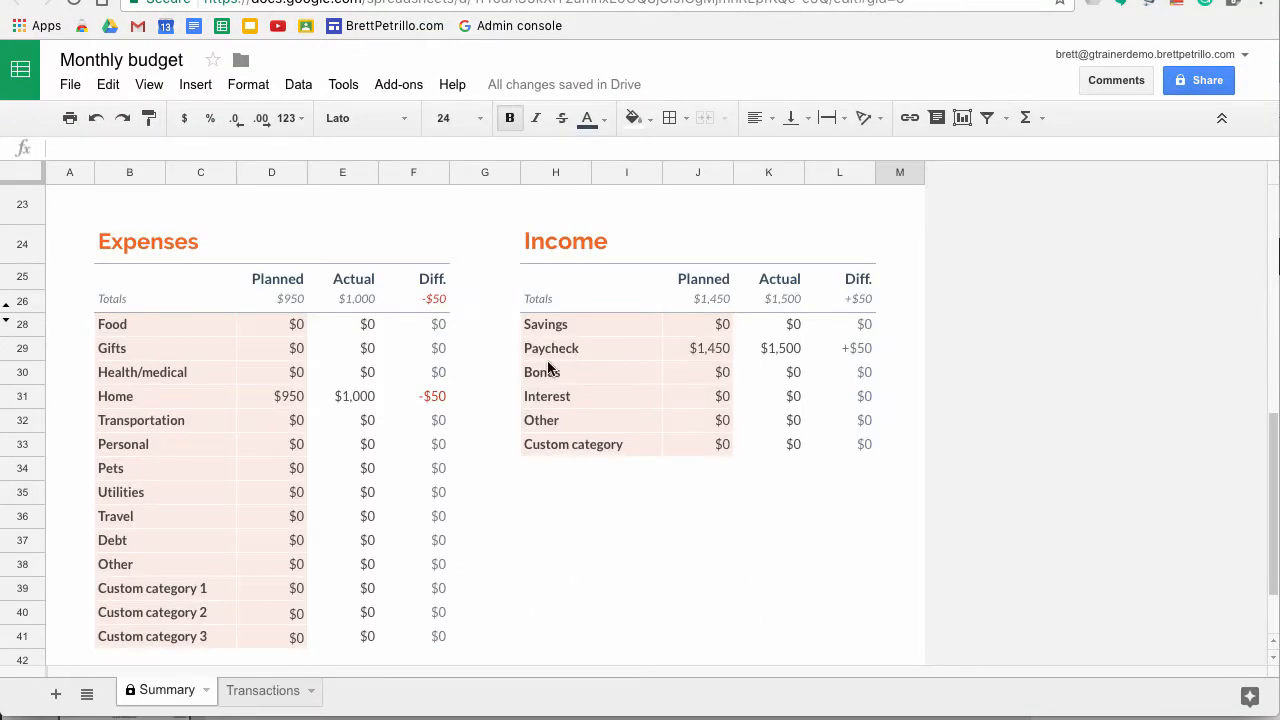
mouse_move(510, 462)
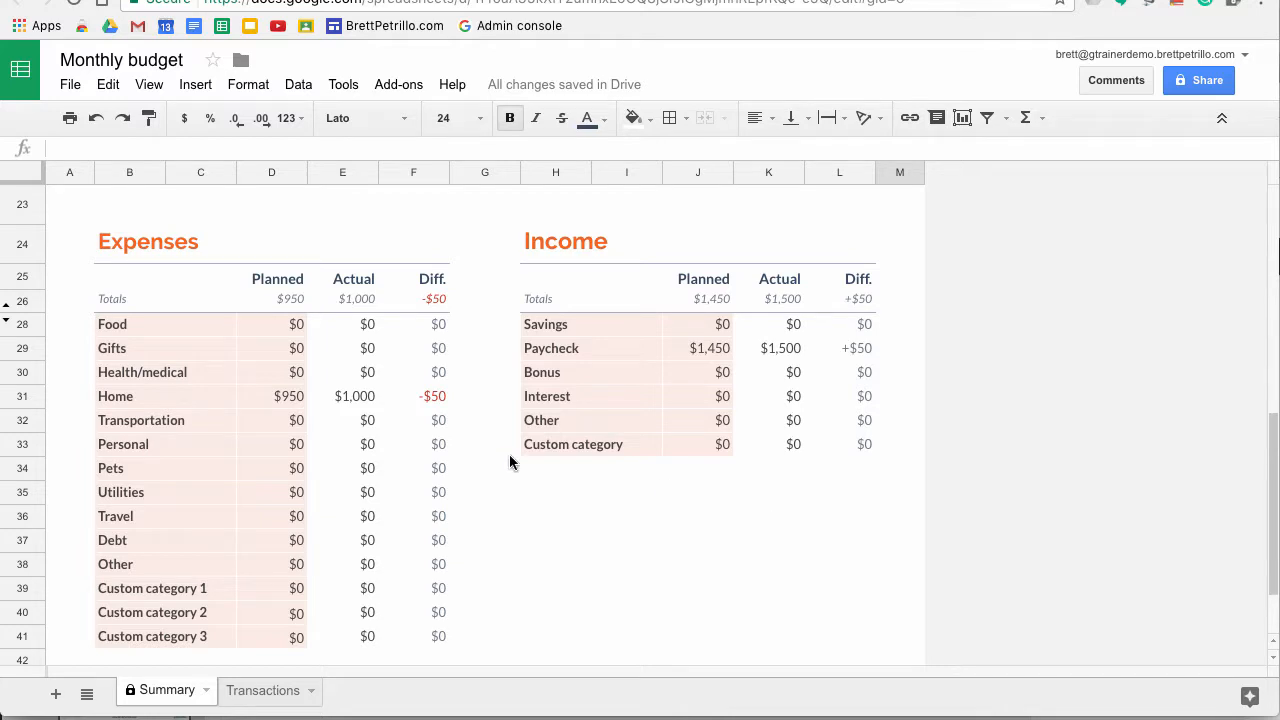
mouse_move(516, 512)
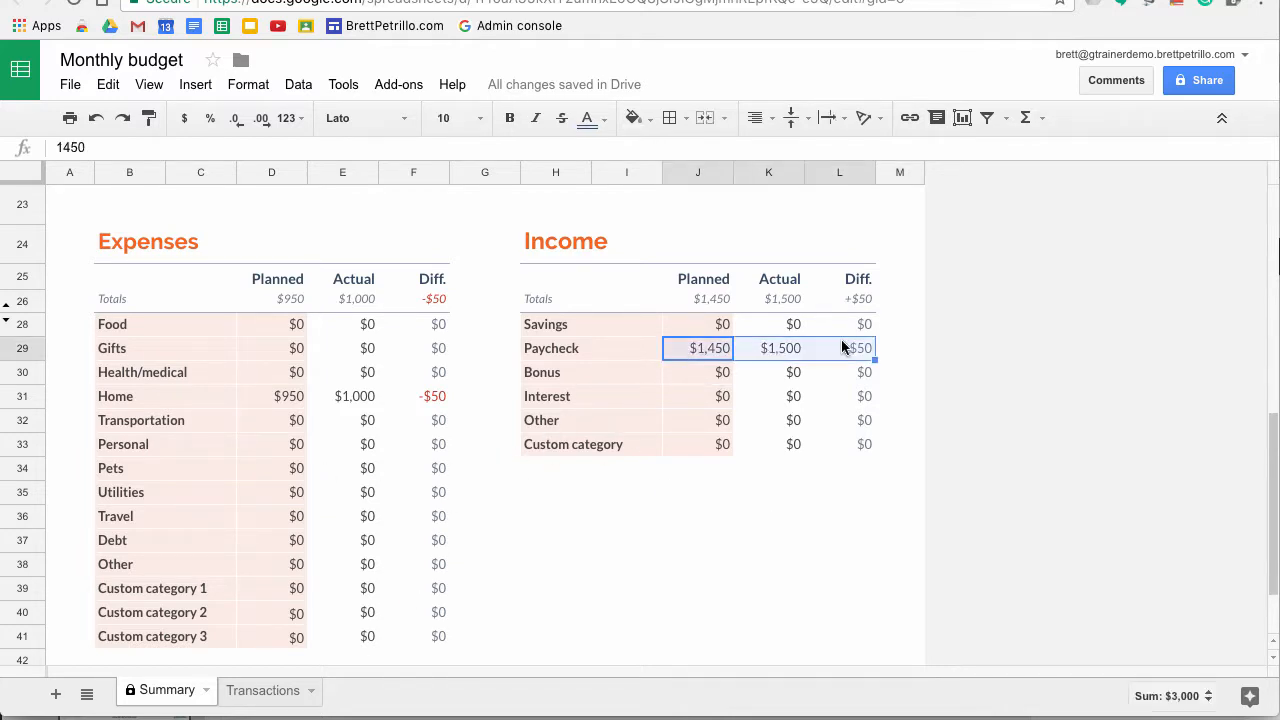
Start a comment on the Paycheck values beginning "This is way too".
left_click(1116, 80)
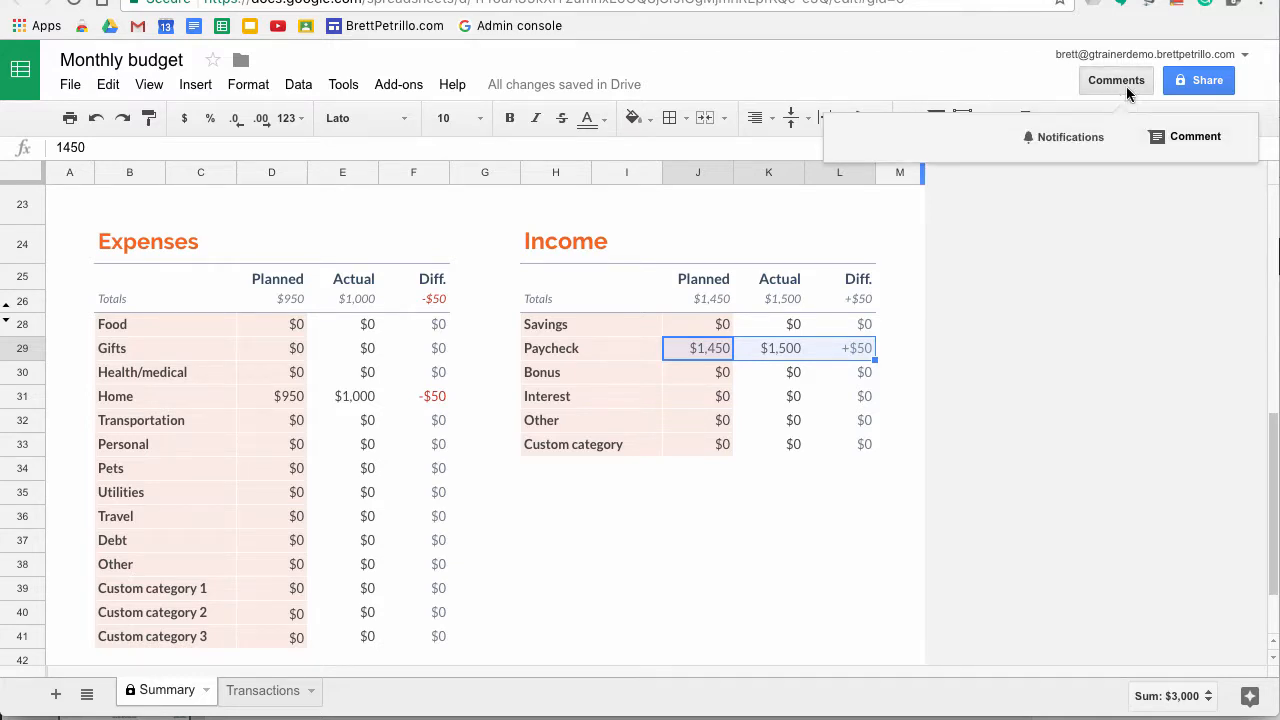
left_click(1194, 136)
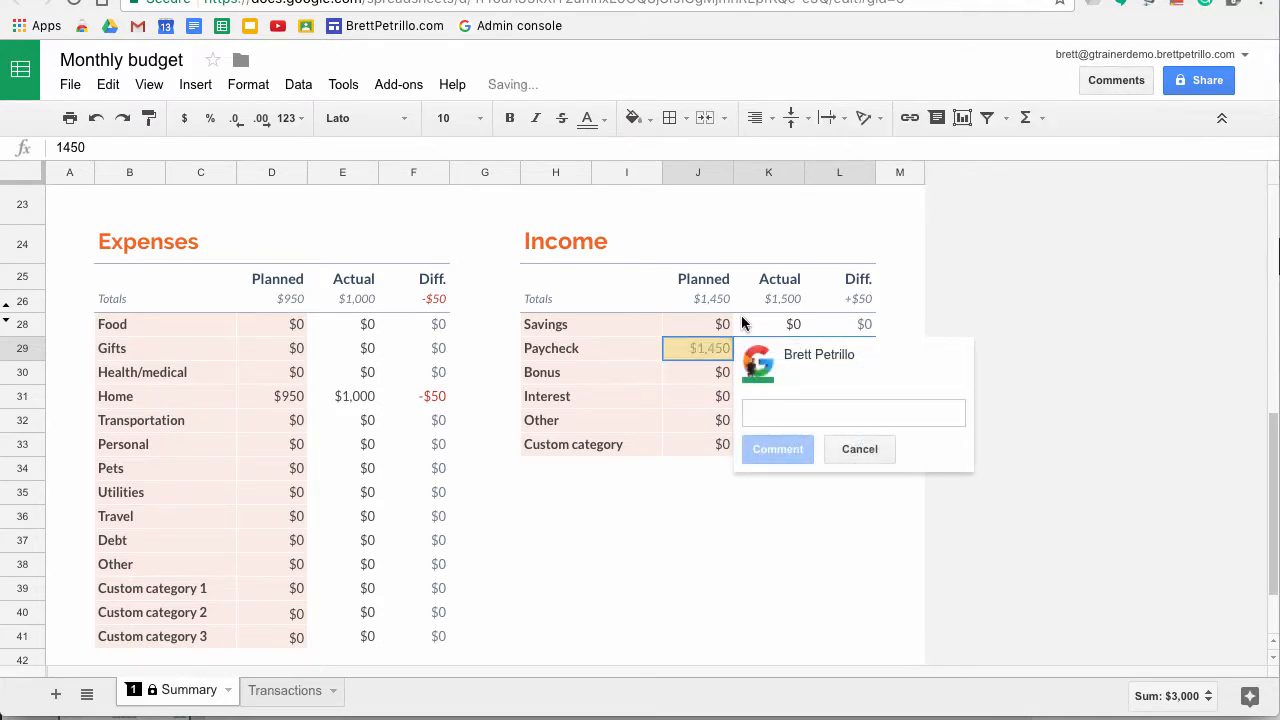
type("This is way too")
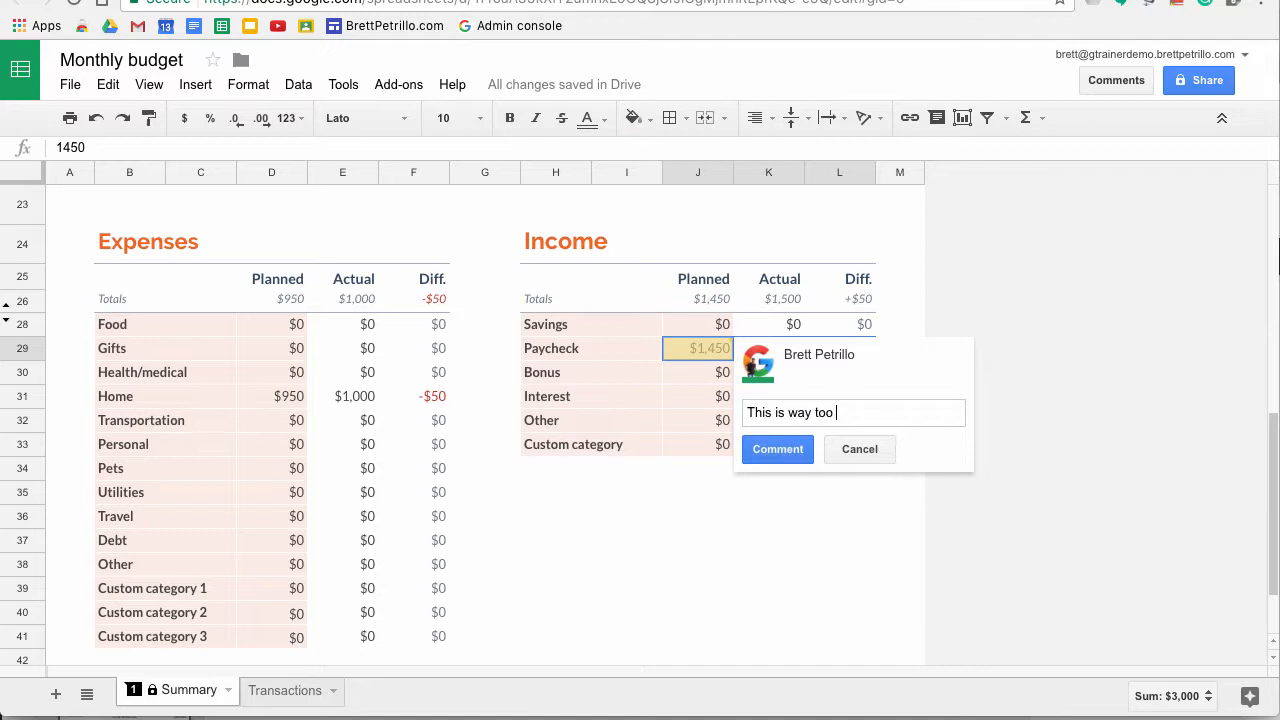
left_click(776, 448)
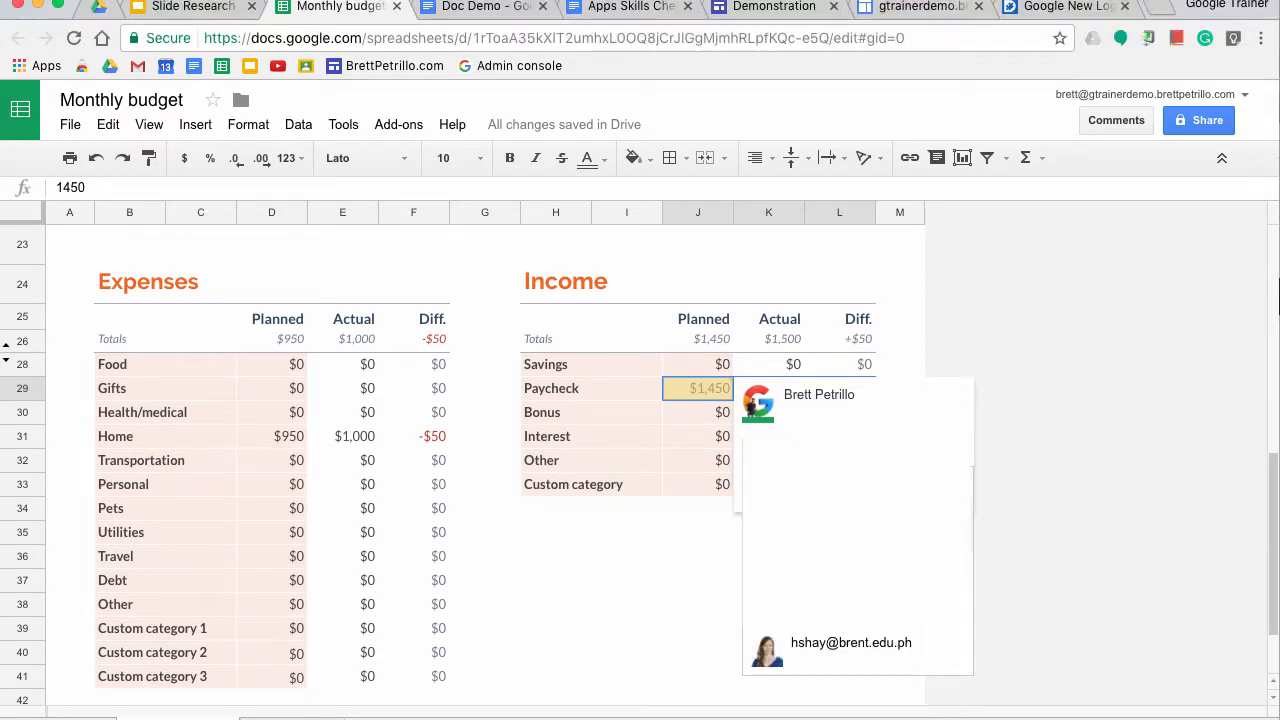
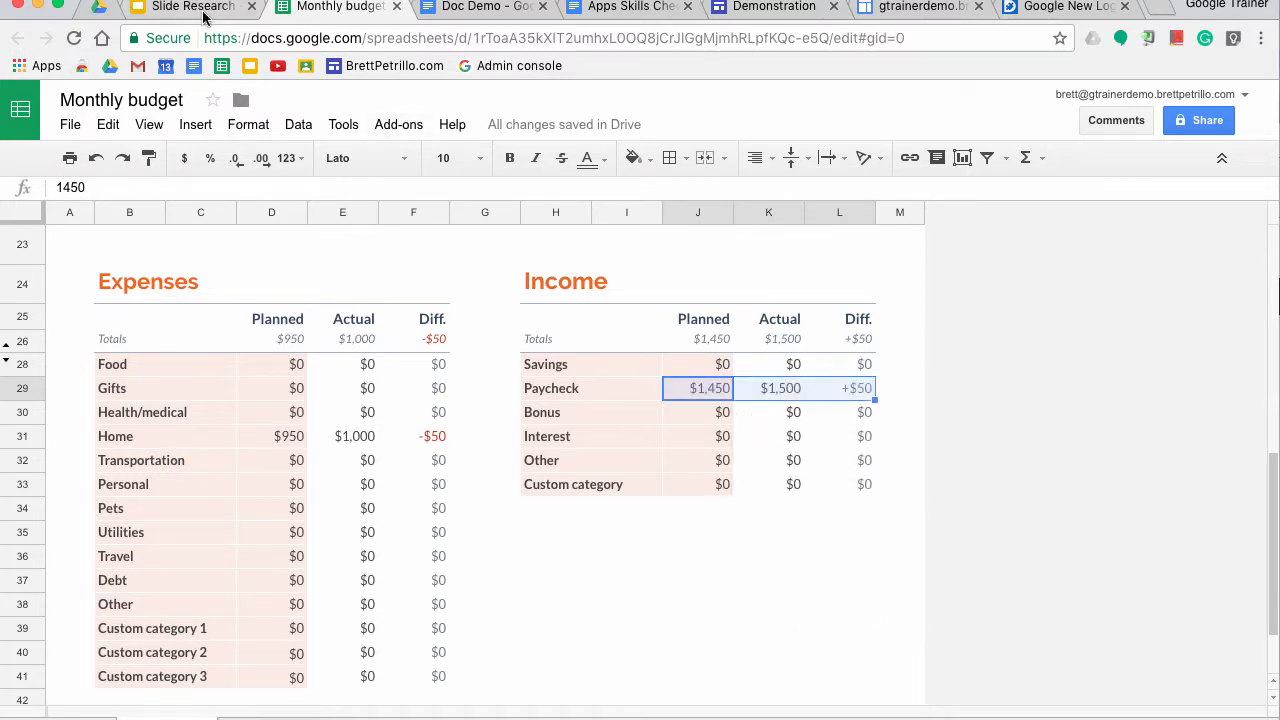
left_click(190, 8)
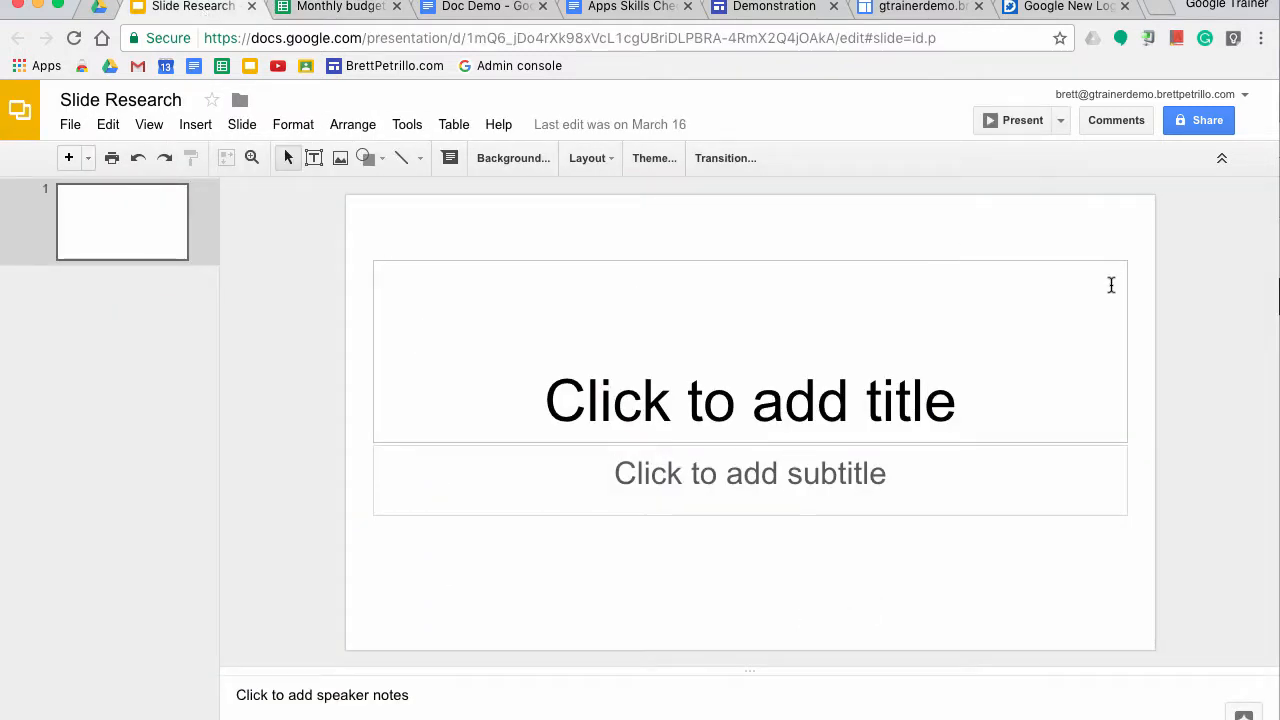
Start a new, empty comment on the title slide via Comments > Comment.
left_click(1116, 120)
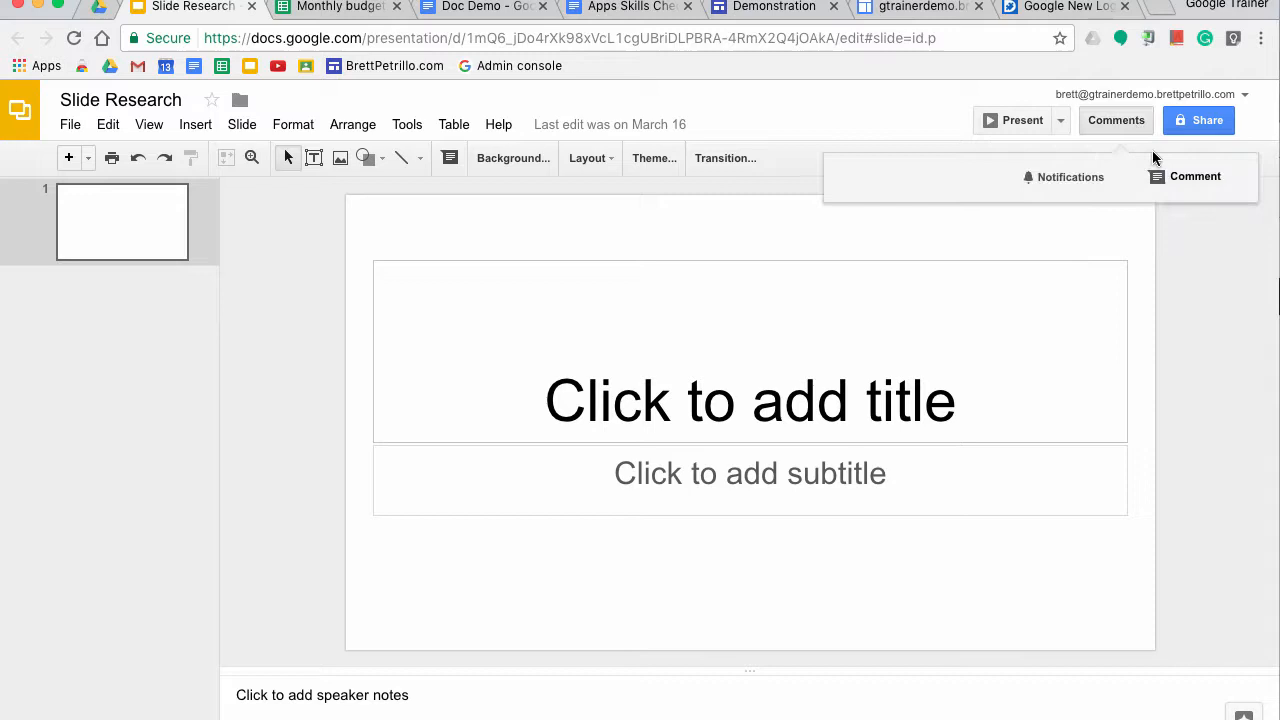
left_click(1196, 176)
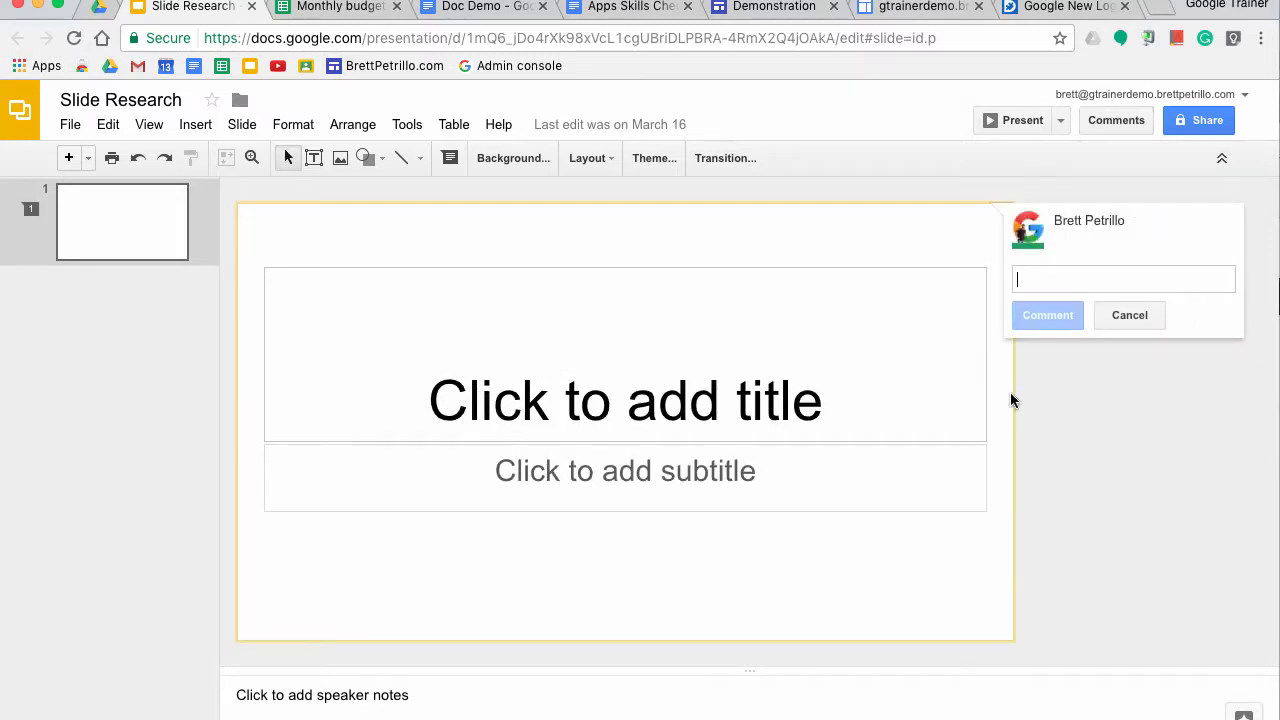